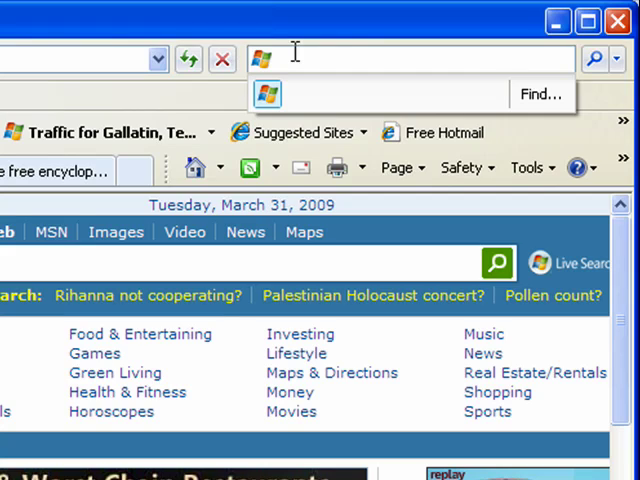
# Enter 'c' in the Live Search box to show suggestions and matching History entries.
pyautogui.write('c')
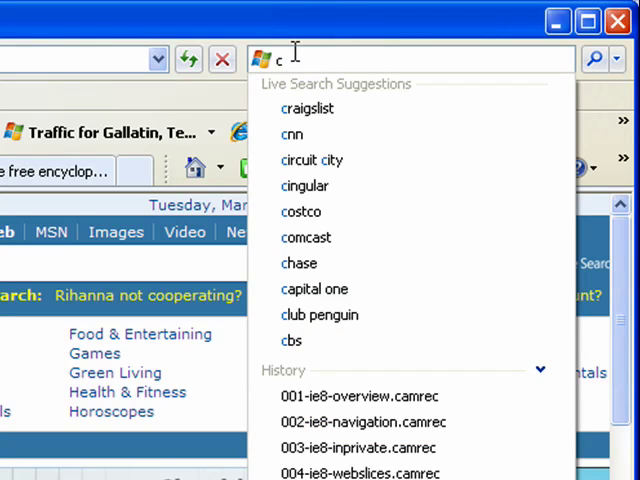
pyautogui.moveTo(307, 114)
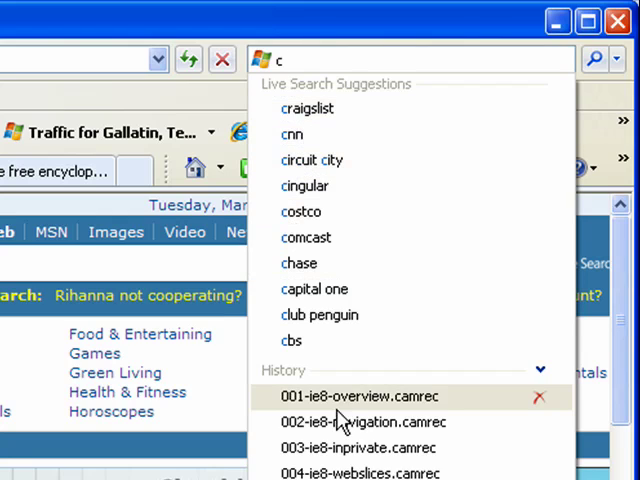
pyautogui.moveTo(307, 160)
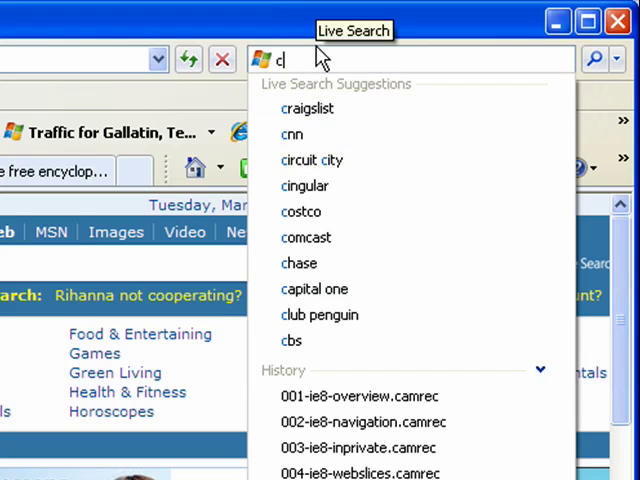
# Narrow the query to 'charli' for picture suggestions, then enter 'nashville weather'.
pyautogui.write('harl')
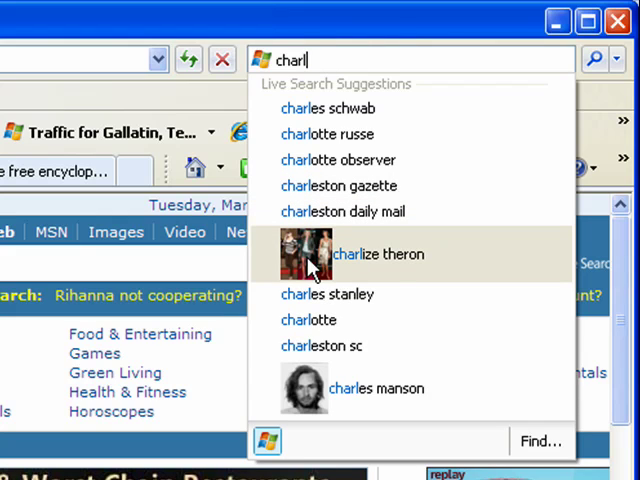
pyautogui.moveTo(315, 108)
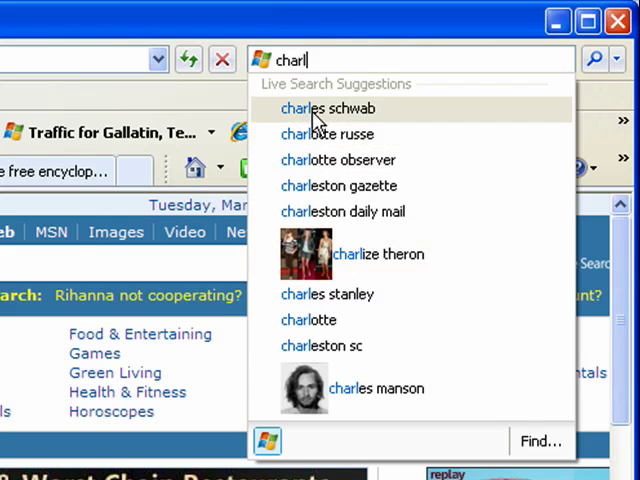
pyautogui.moveTo(330, 30)
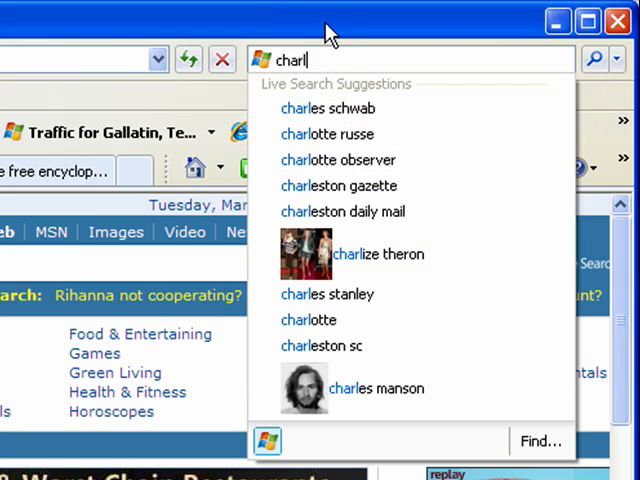
pyautogui.write('i')
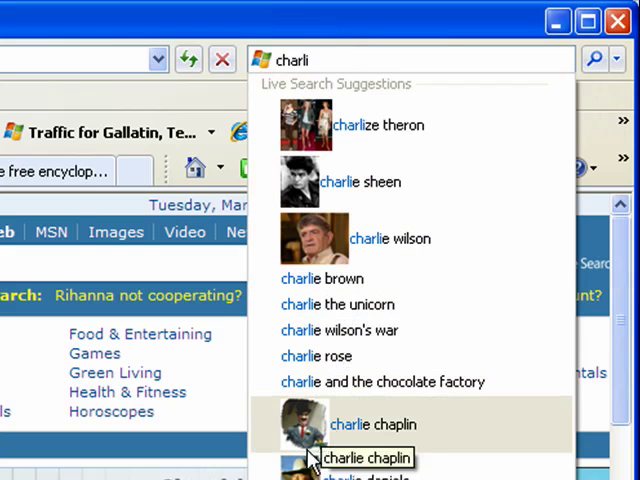
pyautogui.moveTo(340, 75)
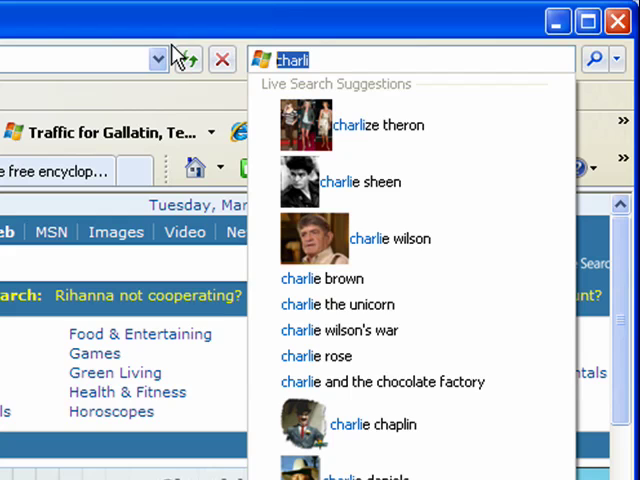
pyautogui.write('nashville weather')
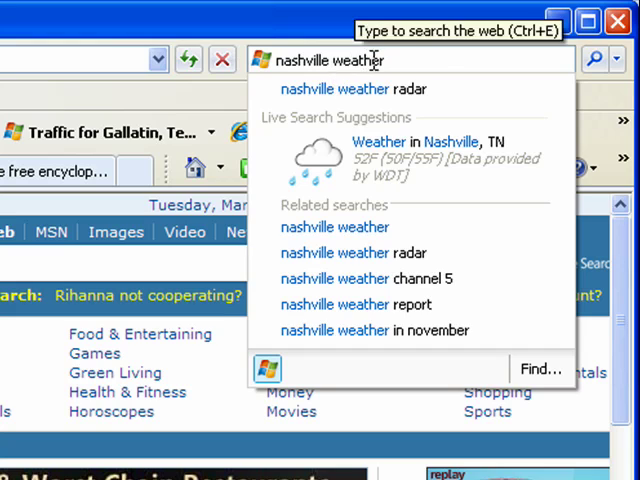
pyautogui.moveTo(440, 155)
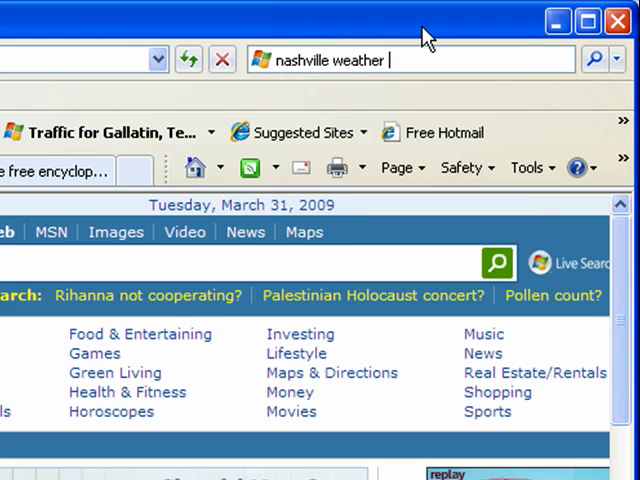
# Replace the search query with 'issac' to get suggestions like isaac hayes with a photo.
pyautogui.press('BackSpace')
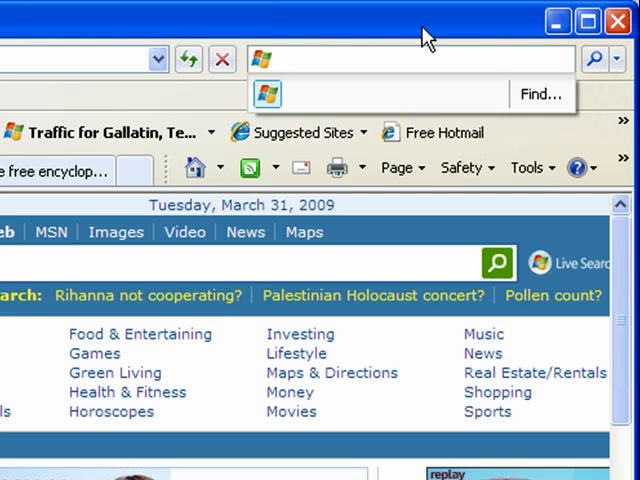
pyautogui.write('issac')
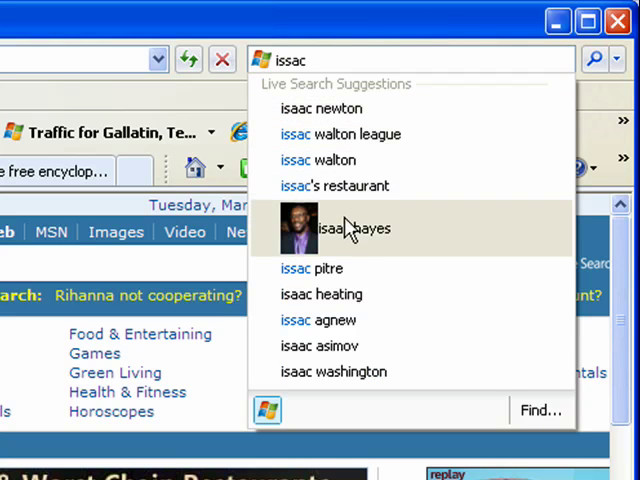